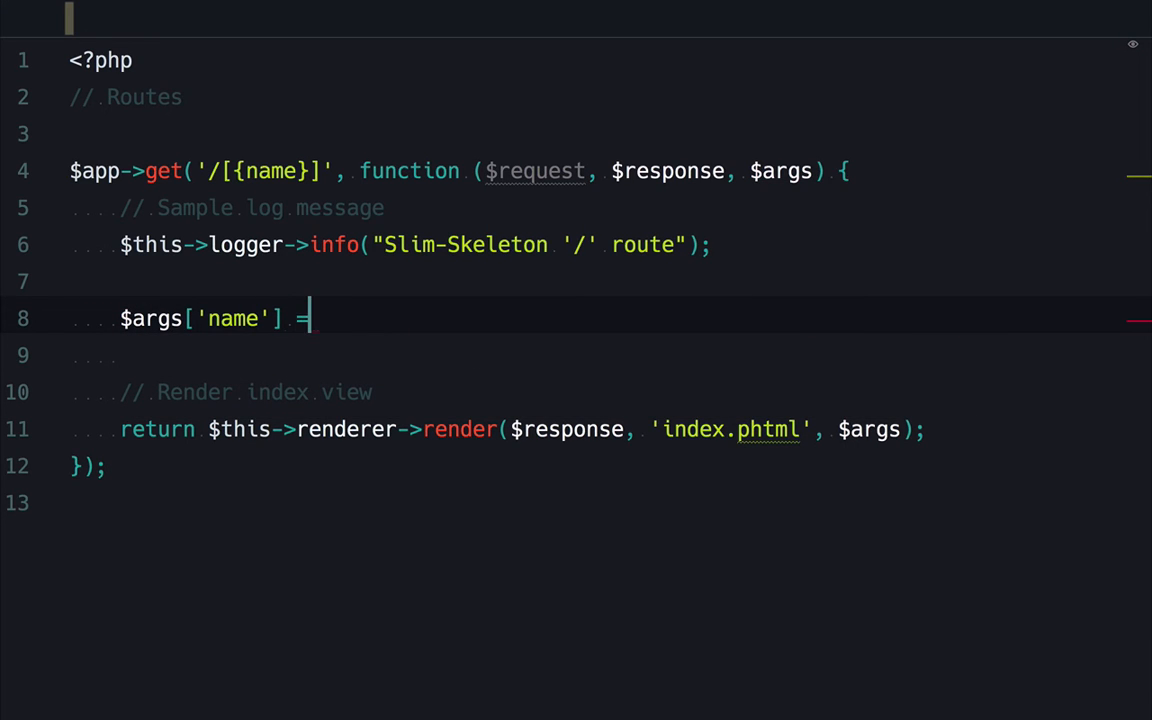
Step: Assign $request->getAttribute('name') to $args['name'] on line 8
{"action": "type", "text": "$r"}
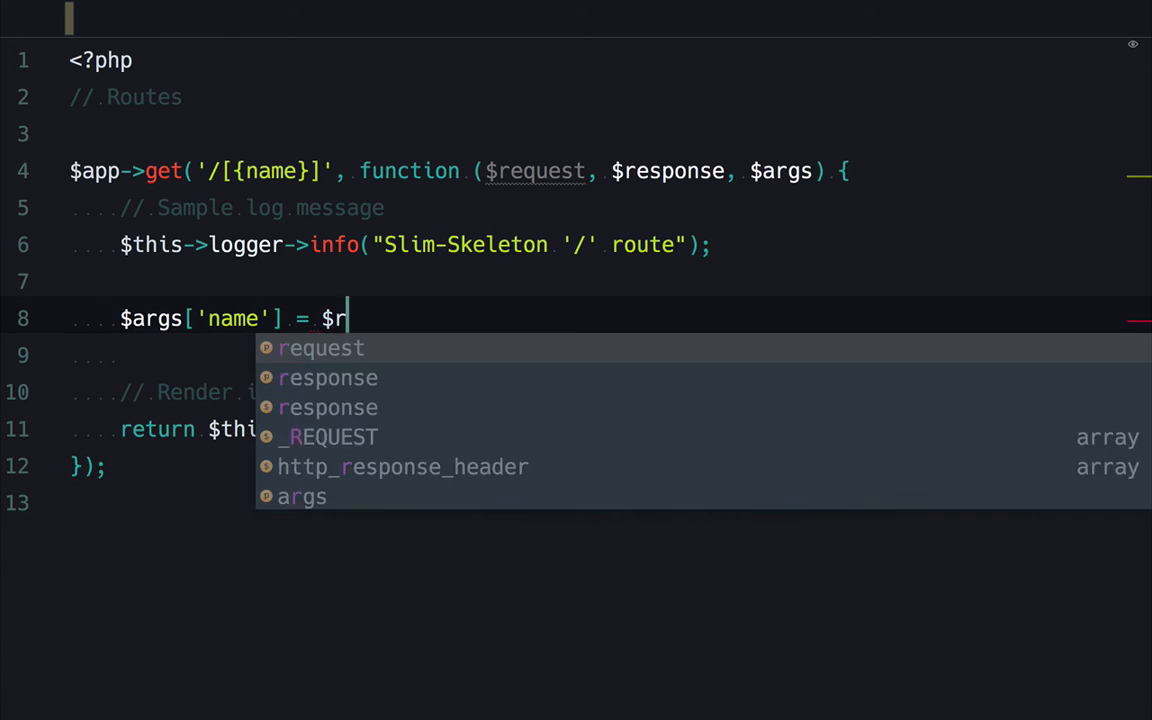
{"action": "type", "text": "equest->getAtt"}
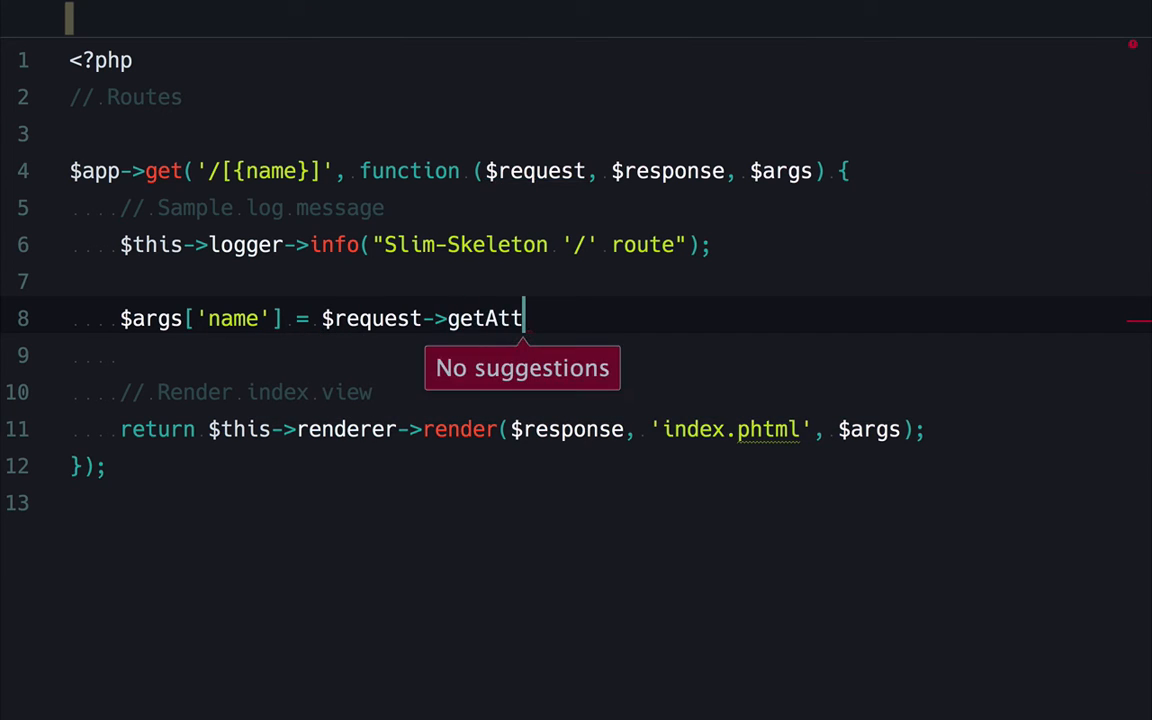
{"action": "type", "text": "ribute"}
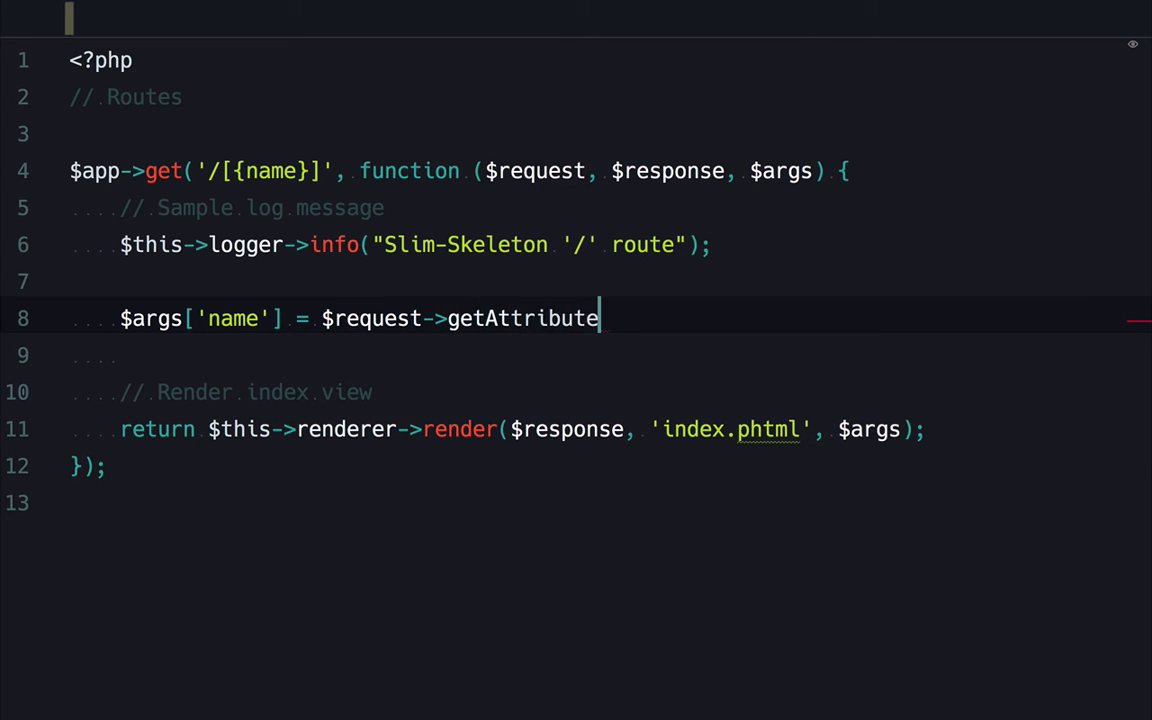
{"action": "type", "text": "('name');"}
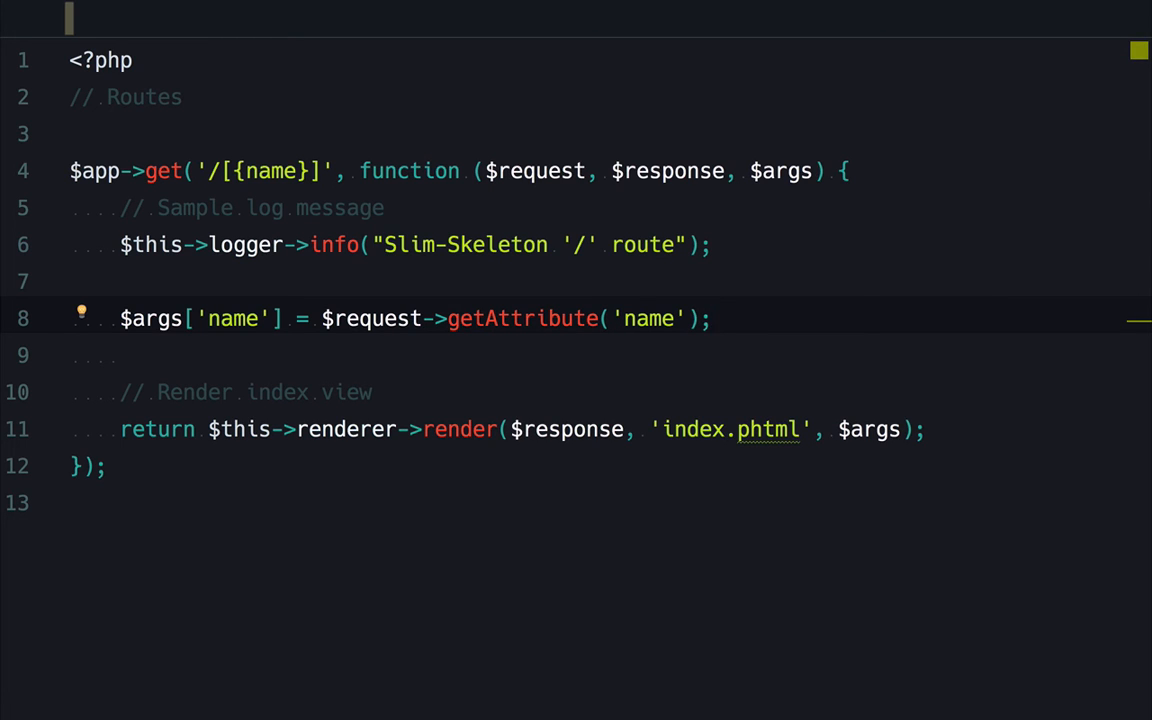
Step: Begin a new line with the assignment $args['time'] =
{"action": "key", "text": "Enter"}
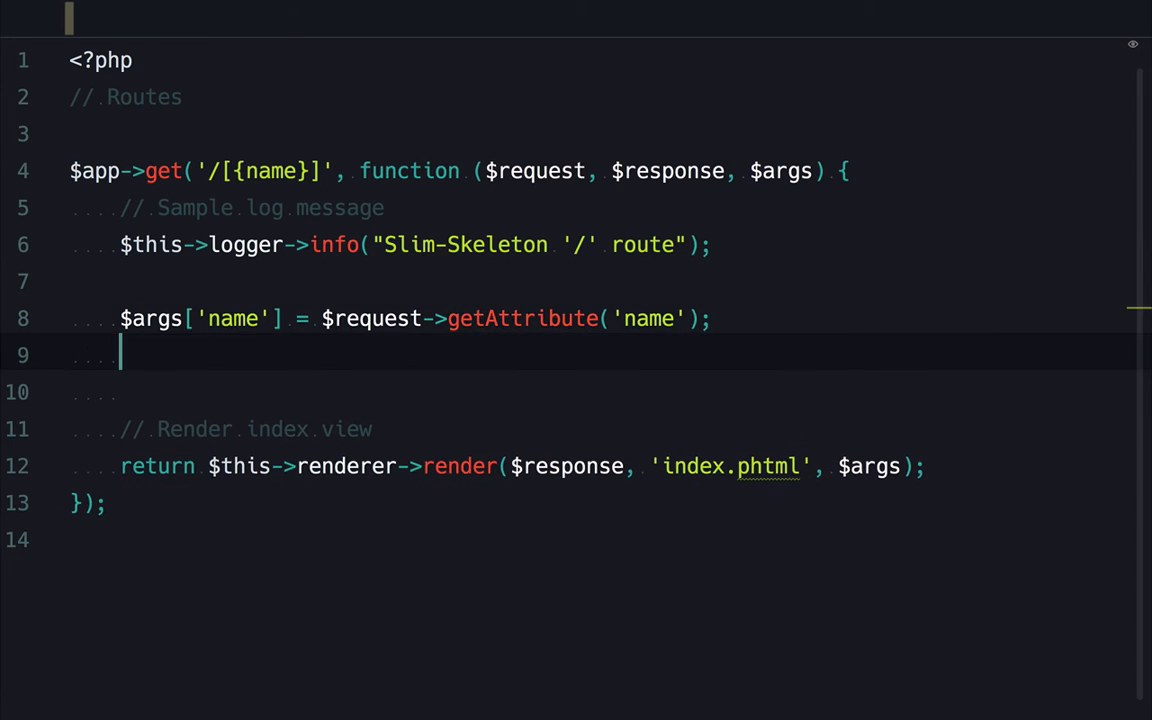
{"action": "type", "text": "$args"}
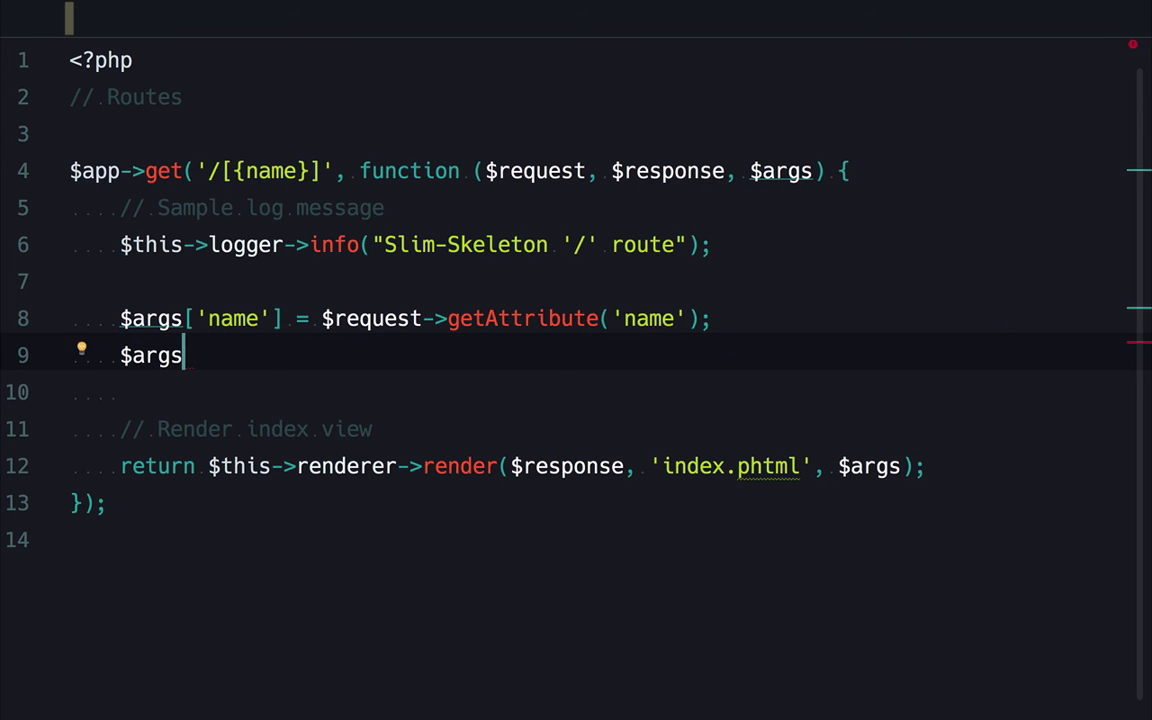
{"action": "type", "text": "['time'] ="}
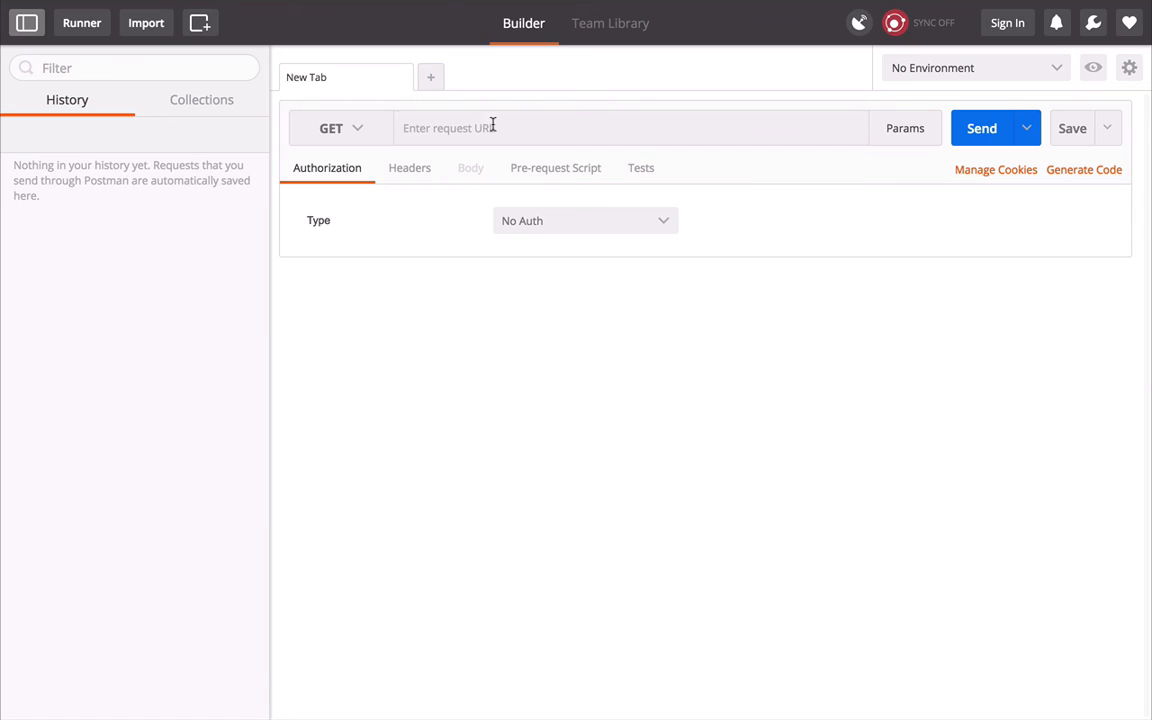
{"action": "type", "text": "http:"}
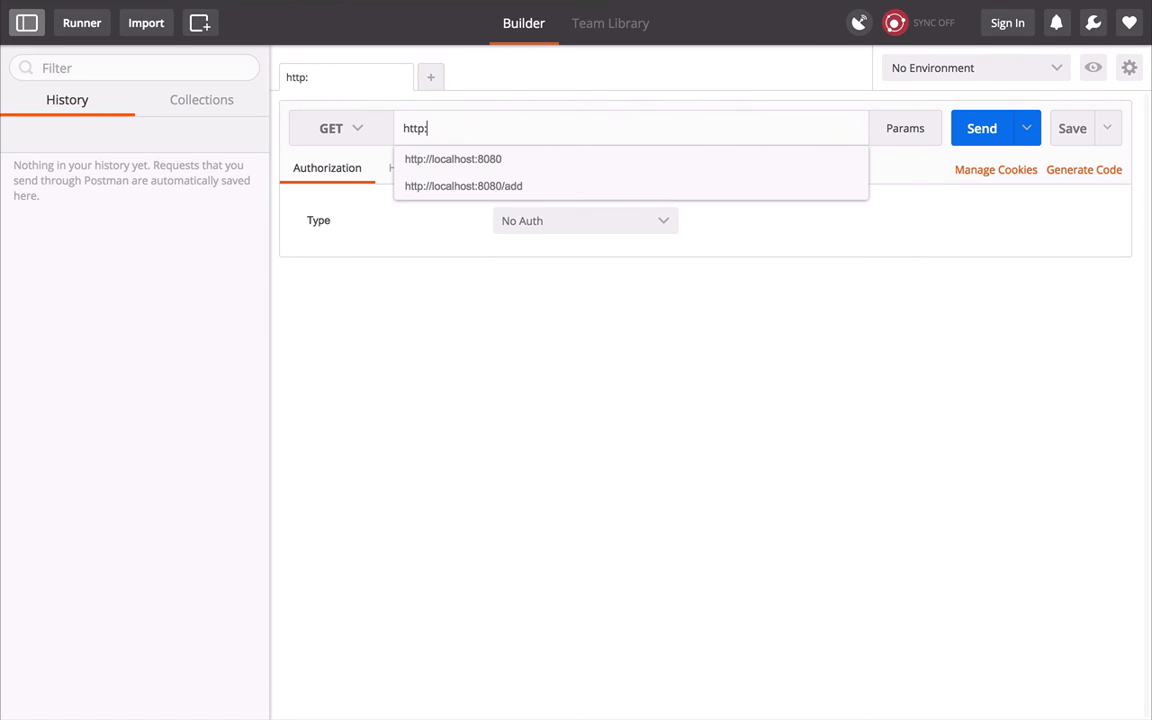
{"action": "left_click", "coordinate": [463, 186]}
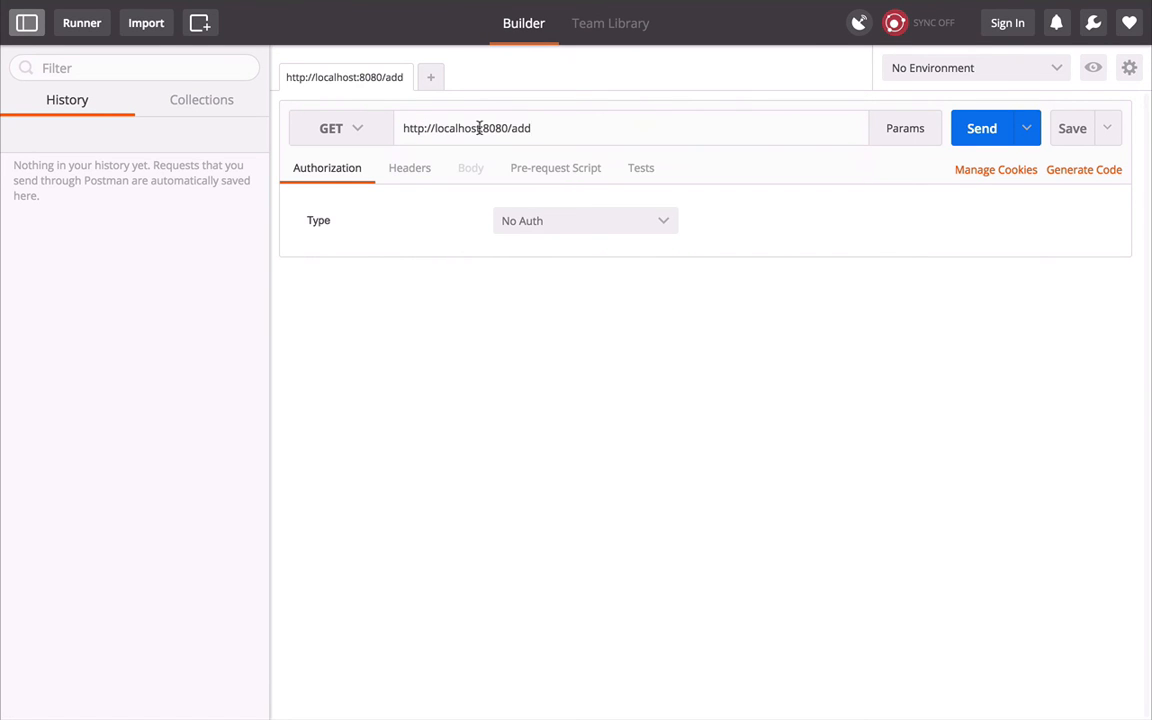
{"action": "left_click", "coordinate": [340, 128]}
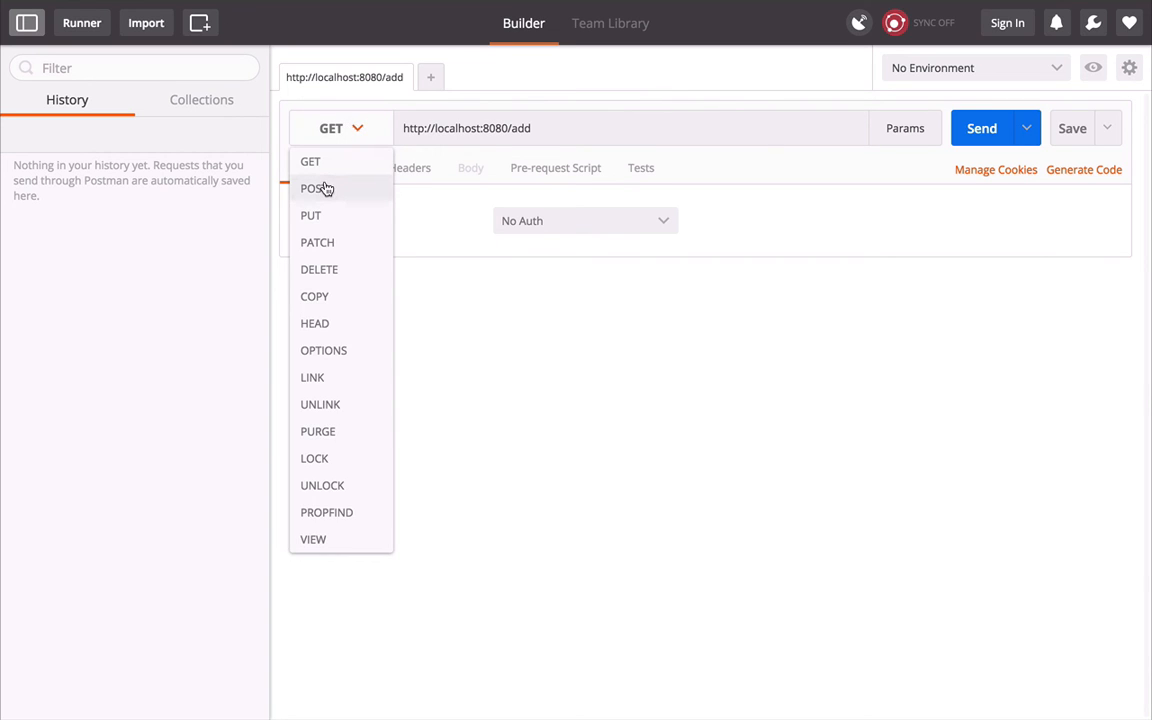
{"action": "left_click", "coordinate": [316, 188]}
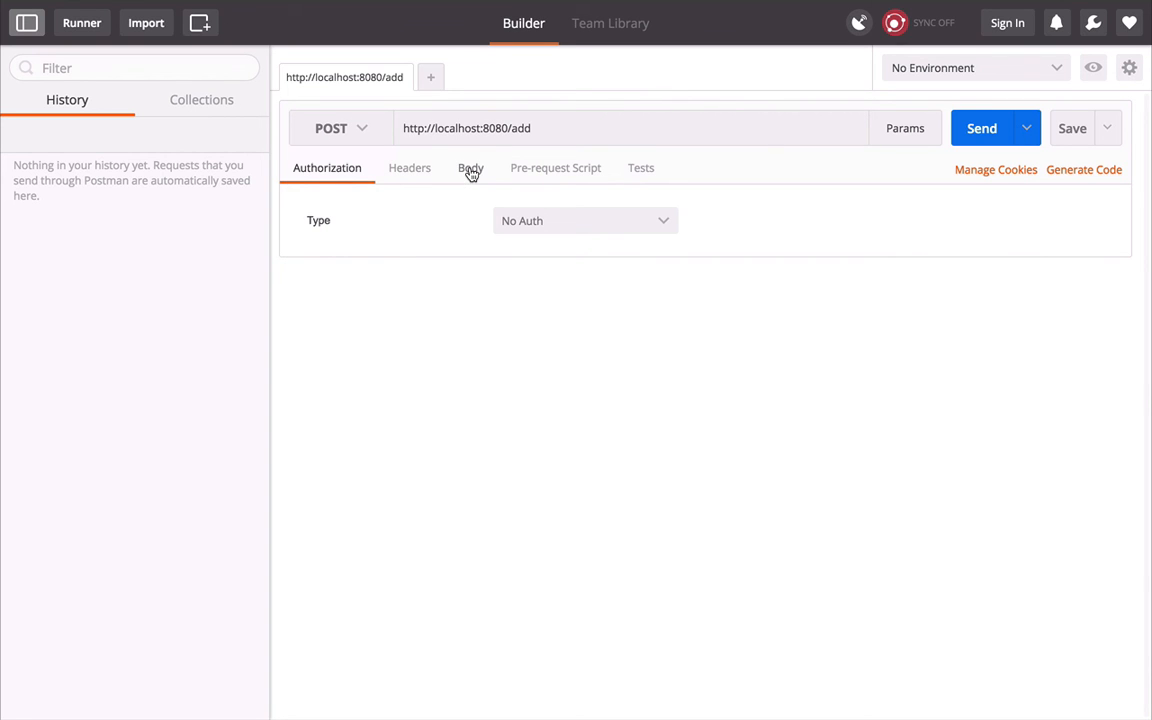